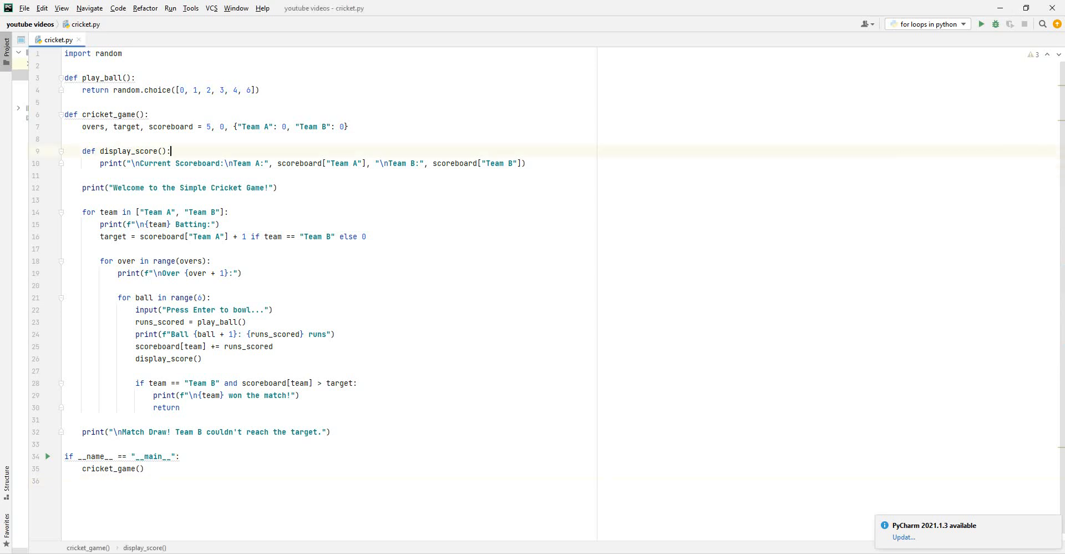
# - Run cricket.py so the welcome message and Team A's Over 1 bowl prompt appear
pyautogui.click(981, 24)
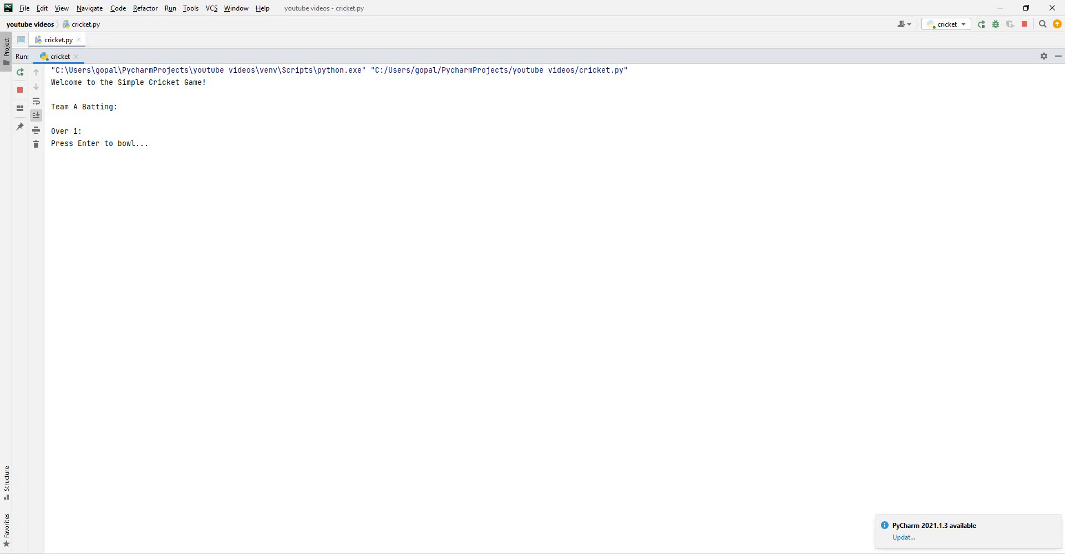
# - Bowl Team A's opening balls in the Run console, reaching 5 runs
pyautogui.press('enter')
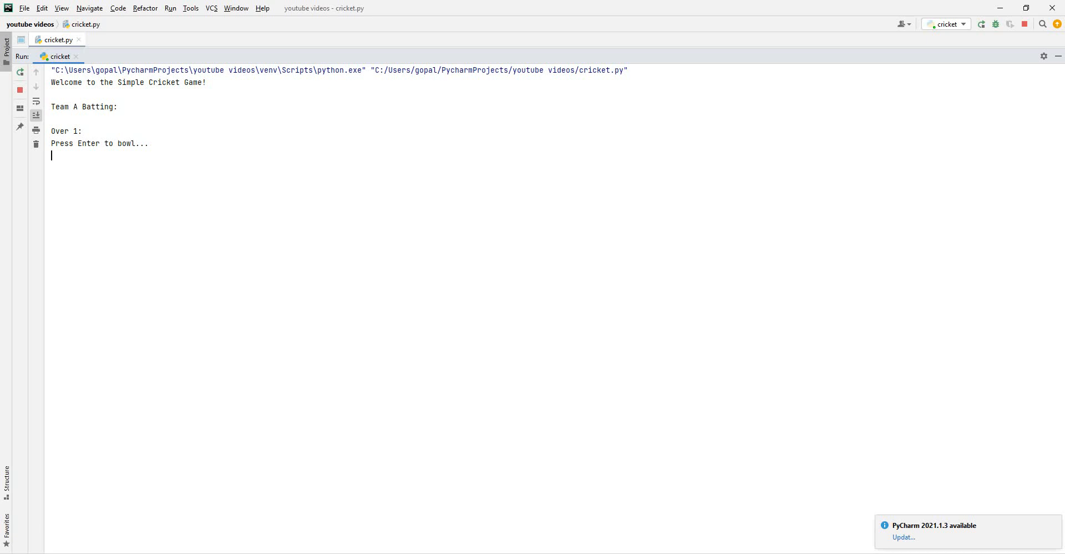
pyautogui.press('enter')
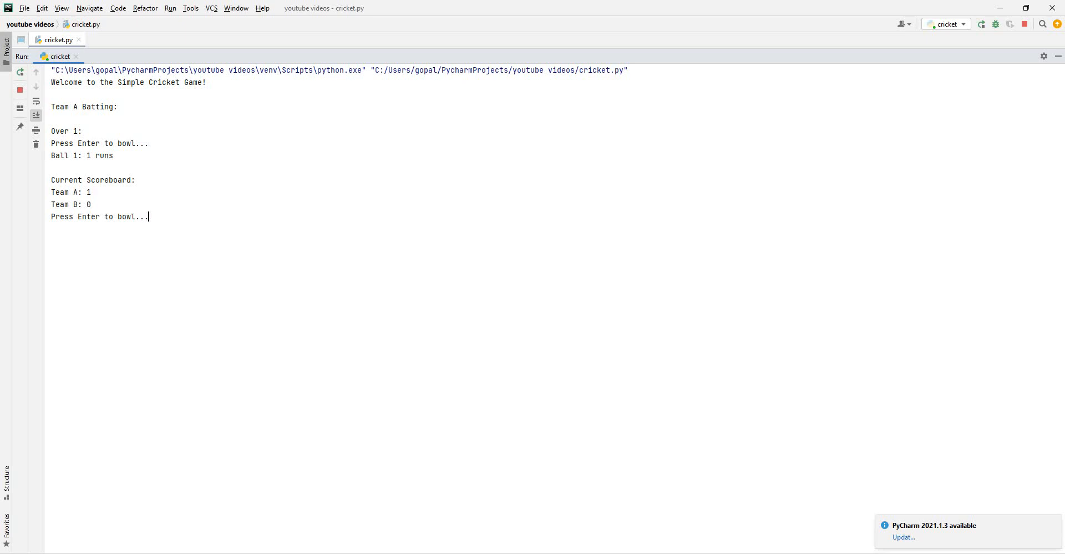
pyautogui.press('enter')
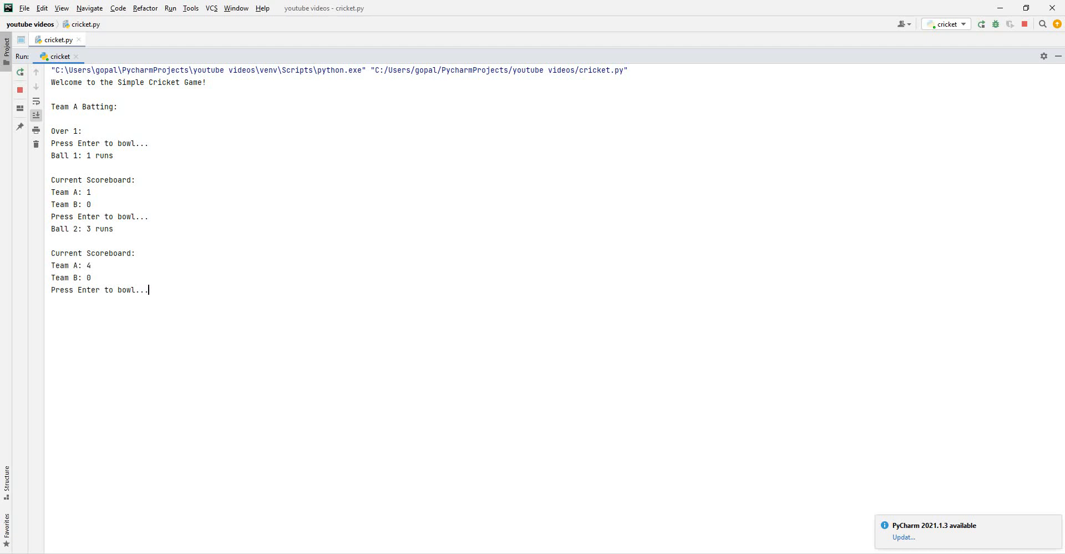
pyautogui.press('enter')
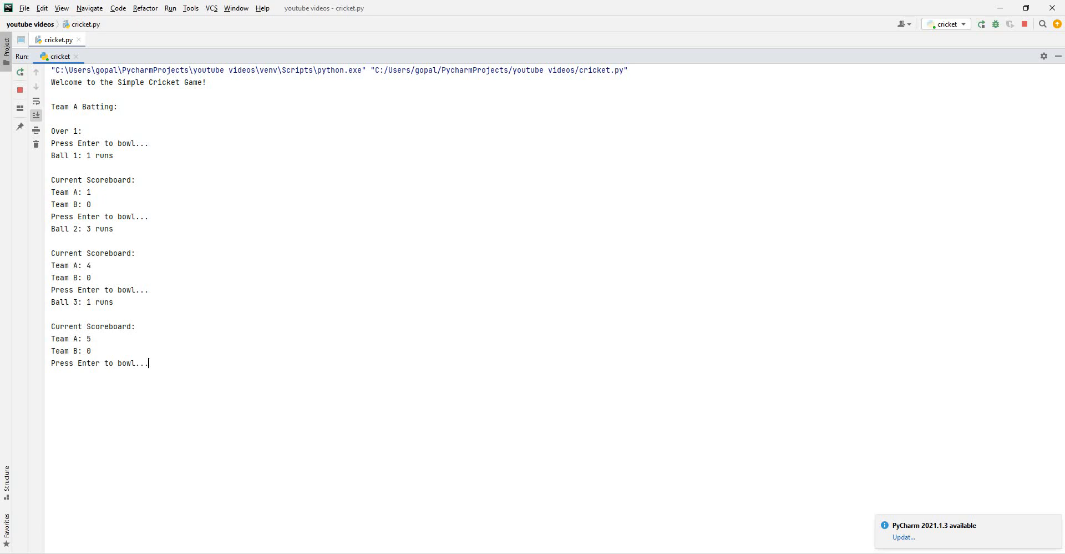
pyautogui.press('enter')
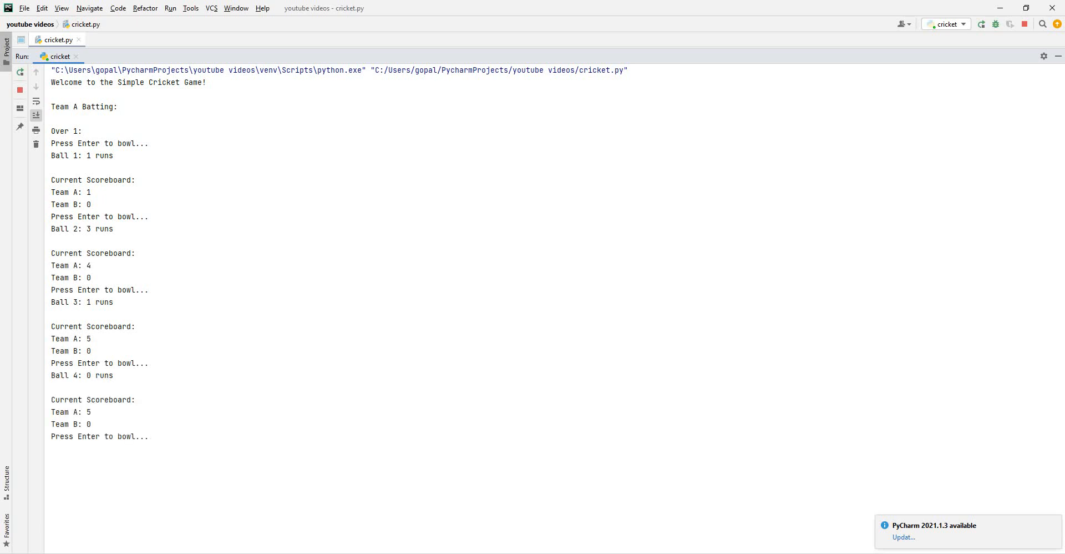
pyautogui.press('enter')
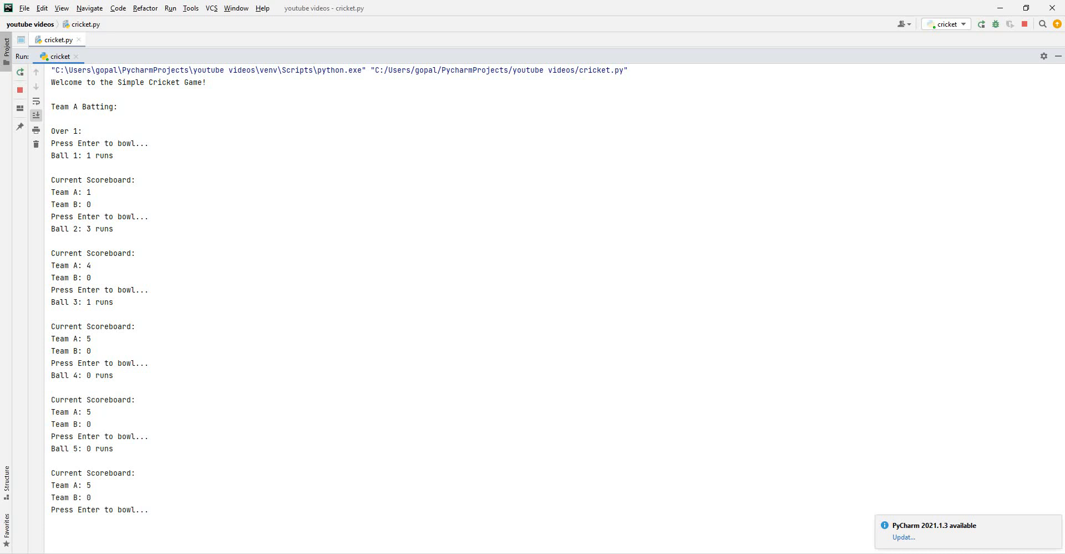
pyautogui.press('enter')
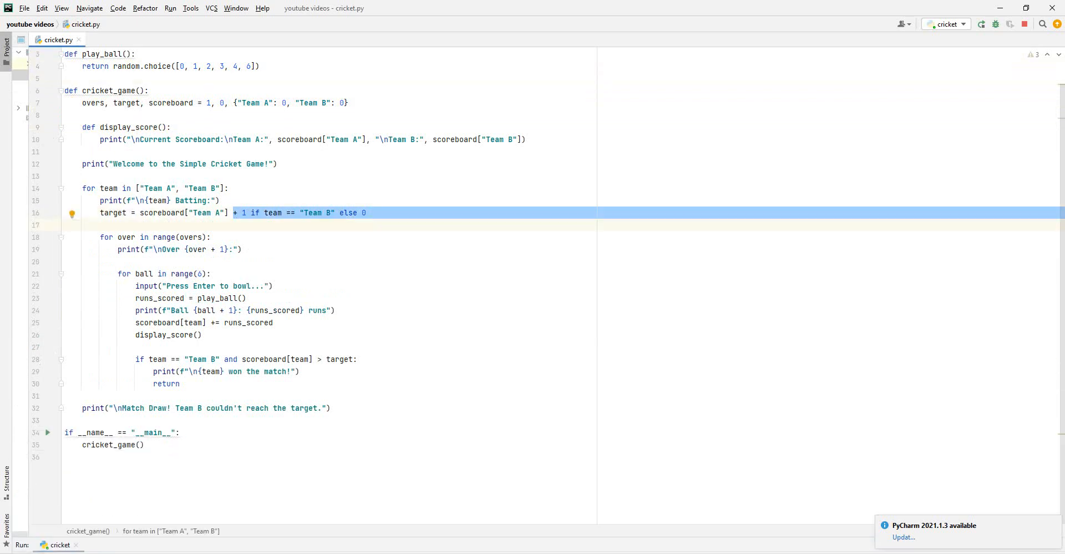
pyautogui.click(64, 225)
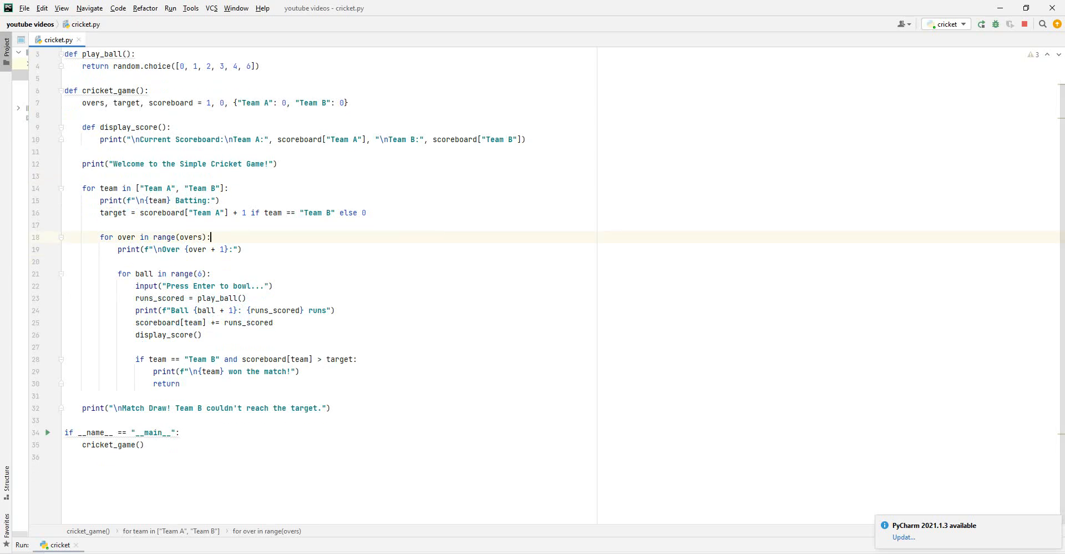
# - Select the batting print and target lines and move the caret after Team A
pyautogui.click(81, 188)
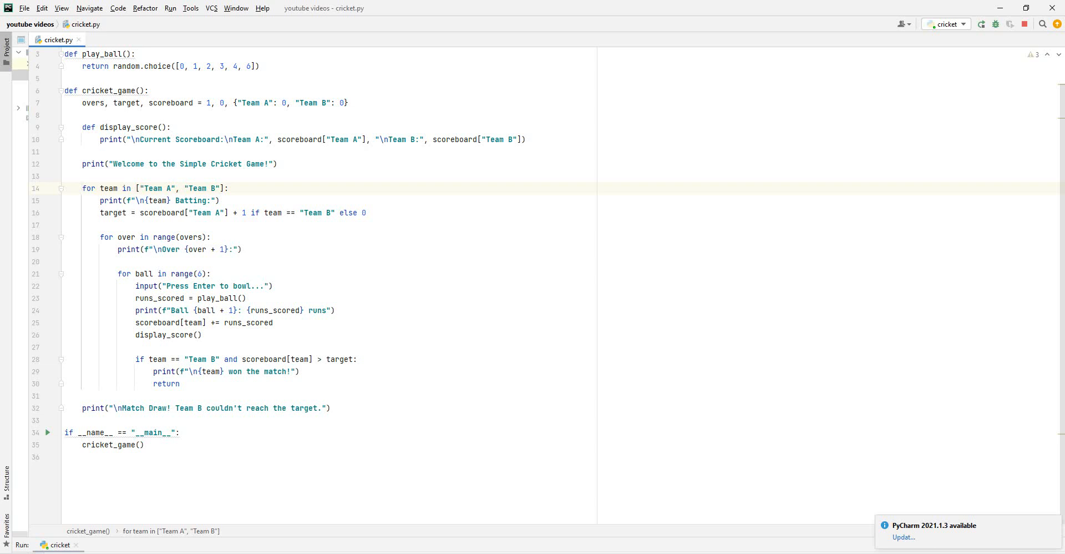
pyautogui.moveTo(101, 236); pyautogui.dragTo(242, 249)
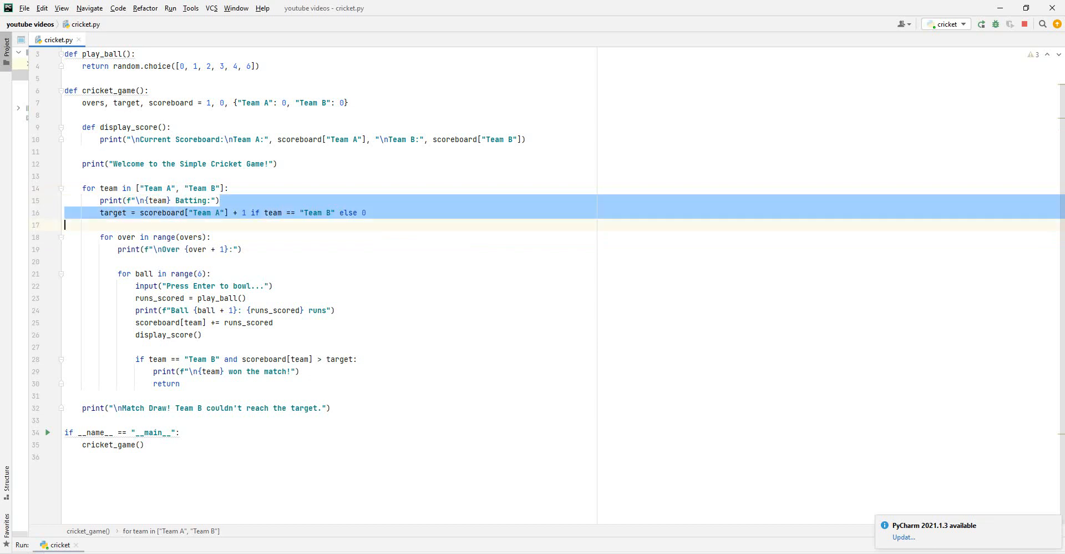
pyautogui.click(243, 249)
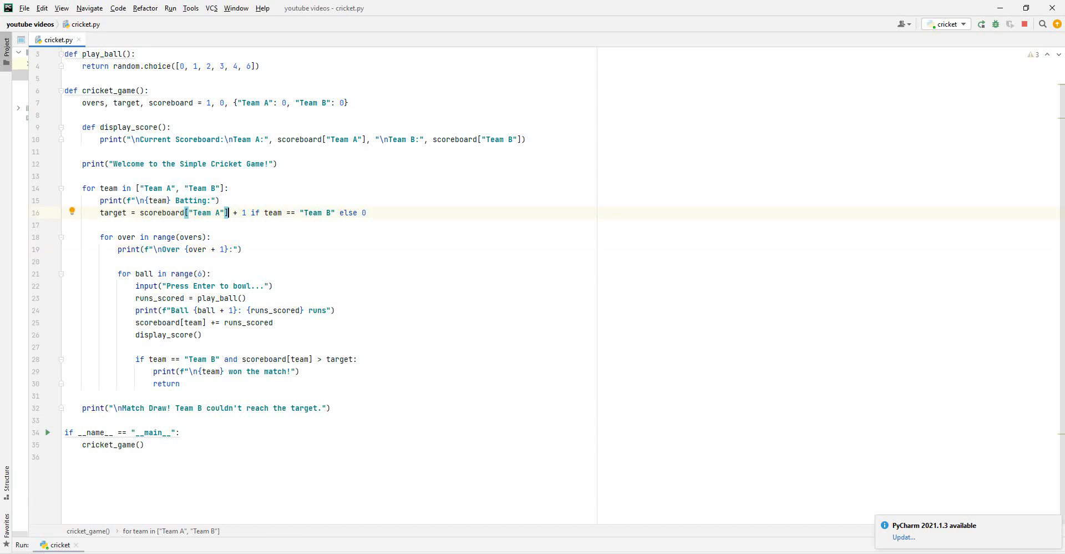
pyautogui.moveTo(256, 212)
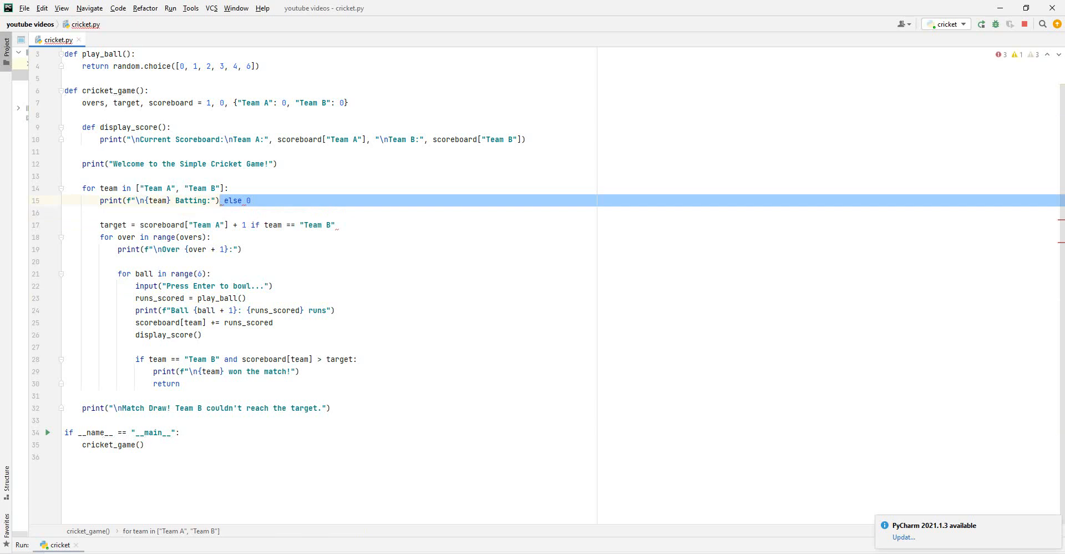
# - Repair the target assignment so it again ends with else 0, setting Team A's score plus one
pyautogui.click(41, 8)
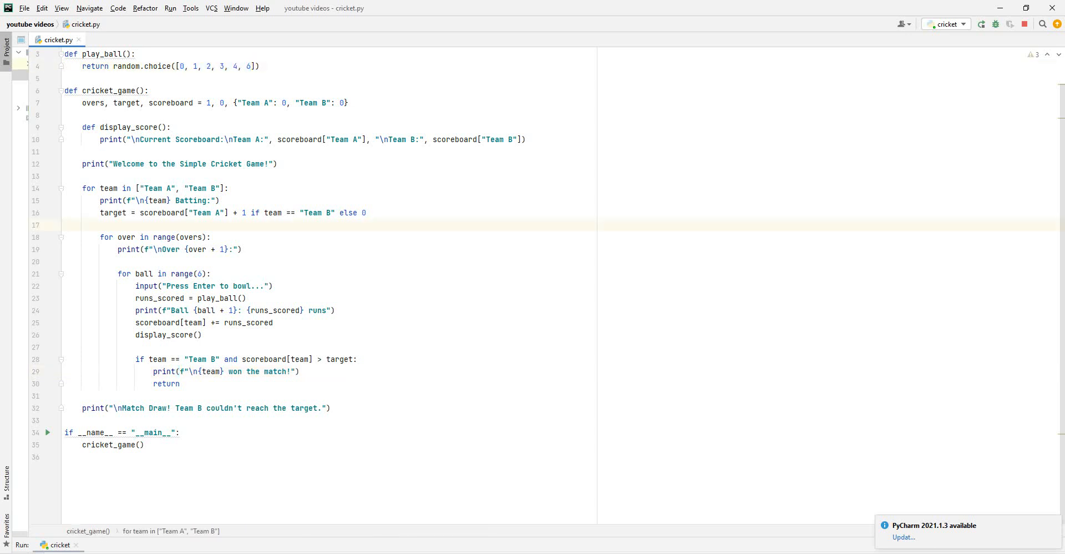
pyautogui.doubleClick(179, 309)
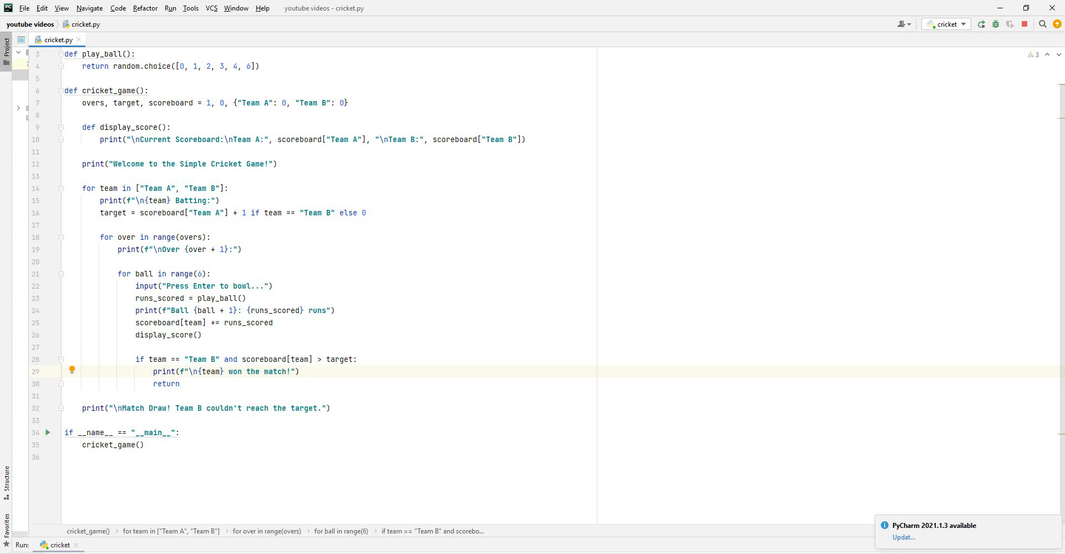
# - Replace the Match Draw wording on line 32 with 'win!' in the closing message
pyautogui.click(131, 371)
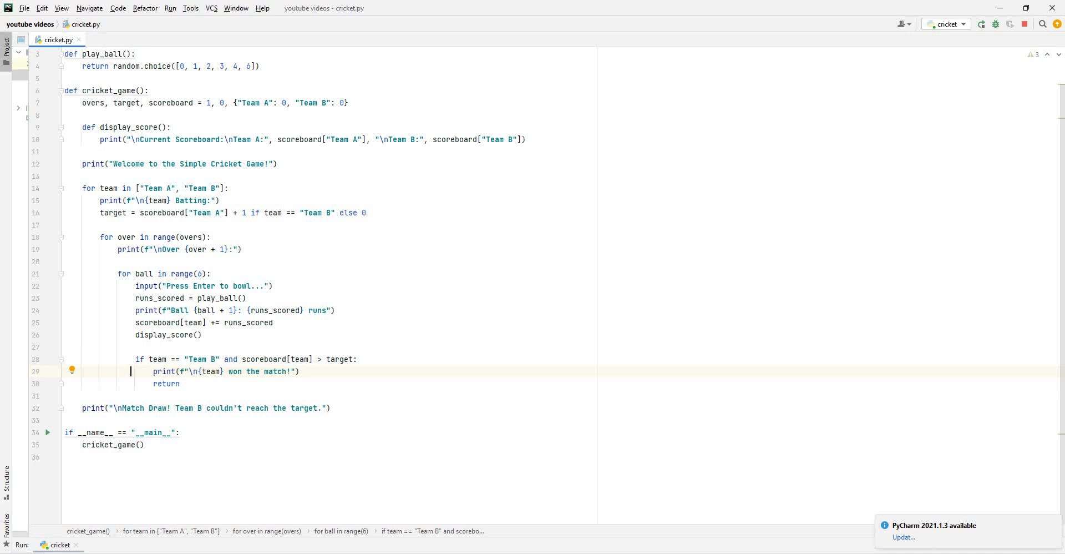
pyautogui.doubleClick(156, 408)
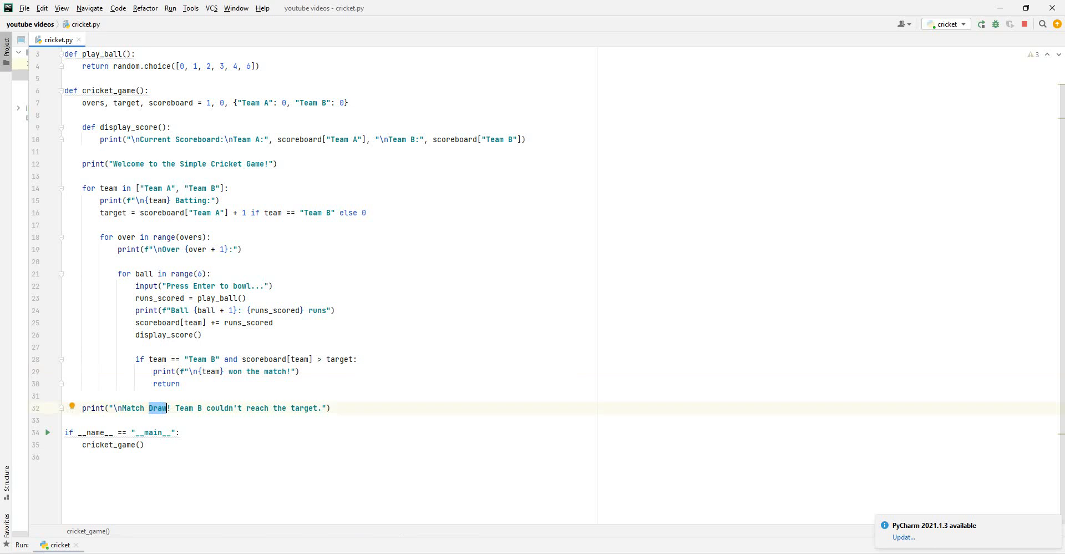
pyautogui.press('Delete')
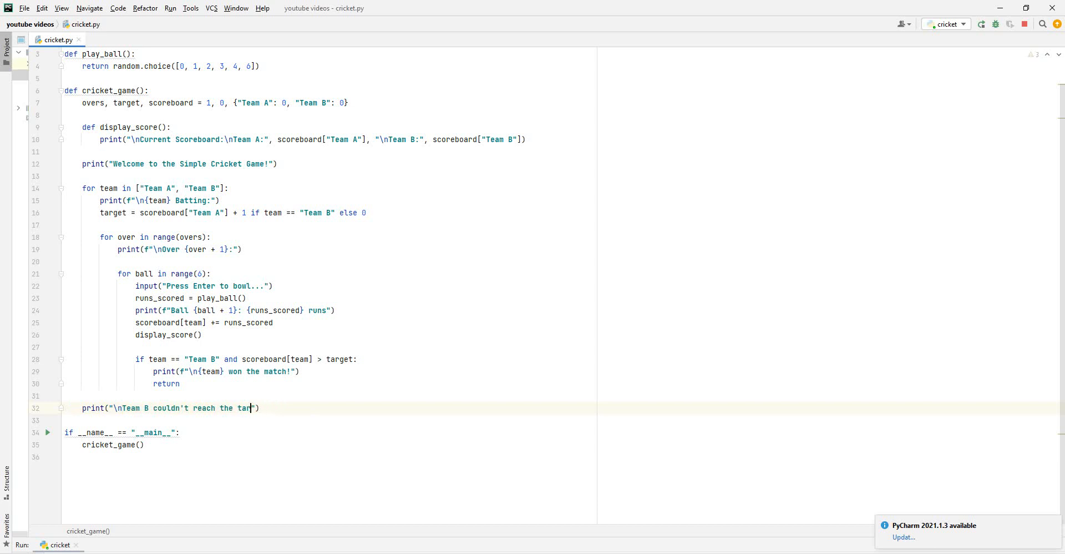
pyautogui.write('win')
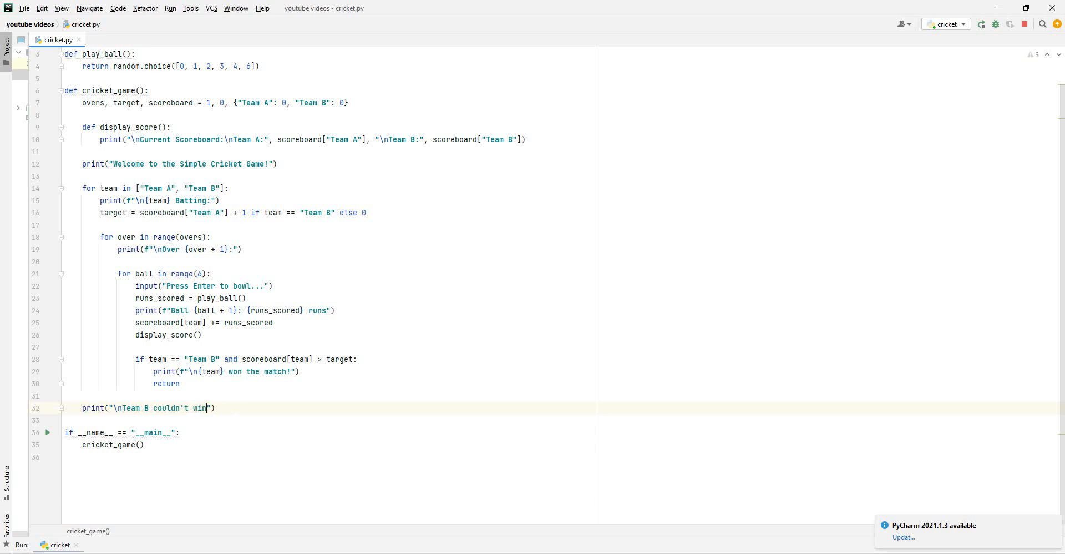
pyautogui.write('!')
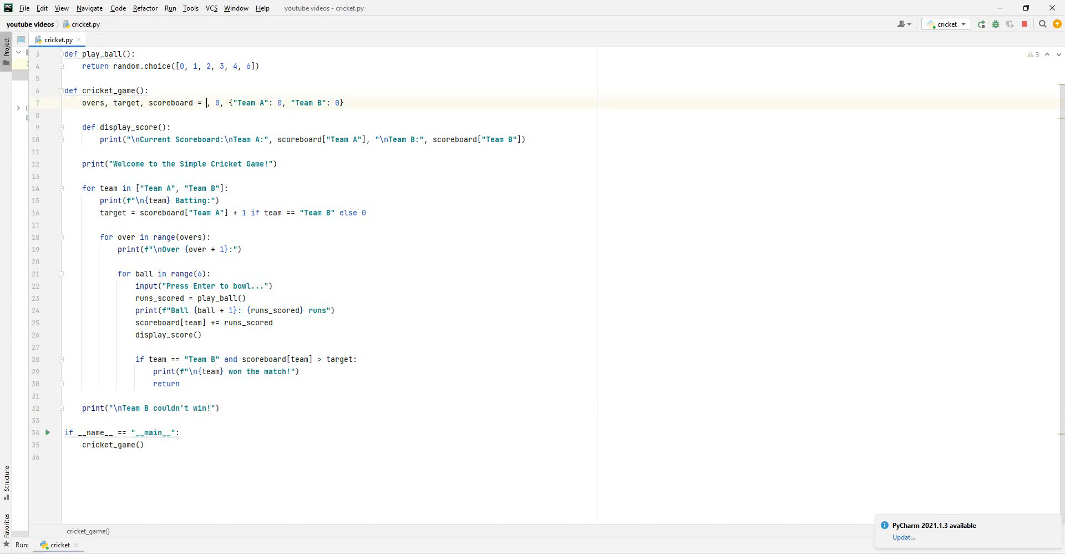
# - Change the overs value on line 7 from 1 to 2
pyautogui.write('2')
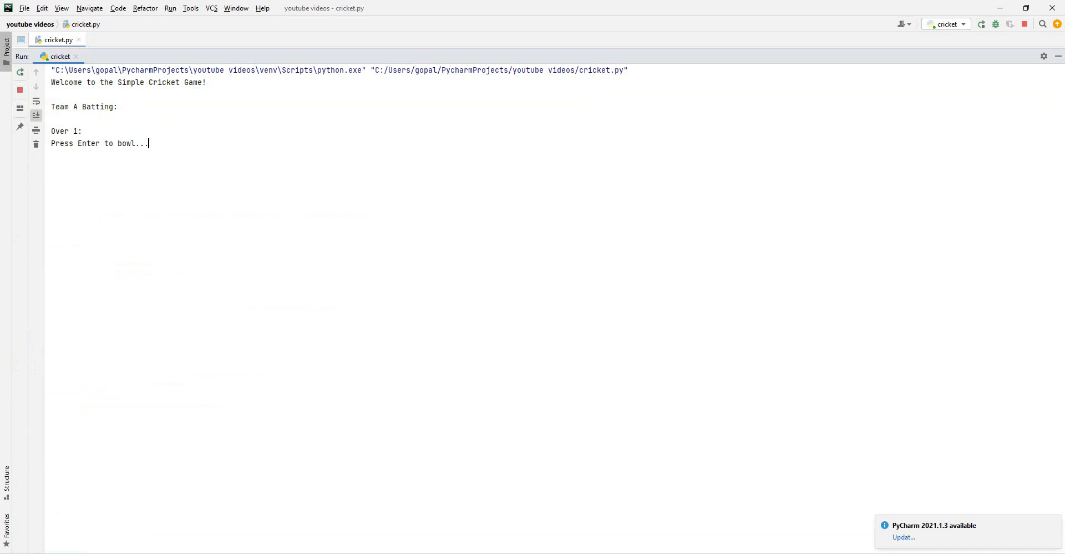
# - Bowl Team A's balls across Overs 1 and 2, totalling 31 runs
pyautogui.press('enter')
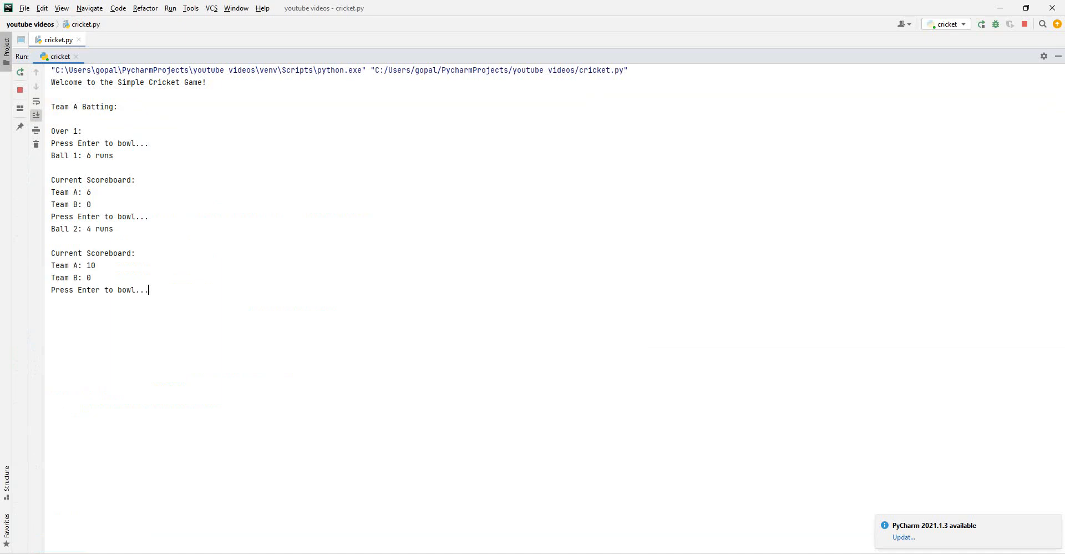
pyautogui.press('enter')
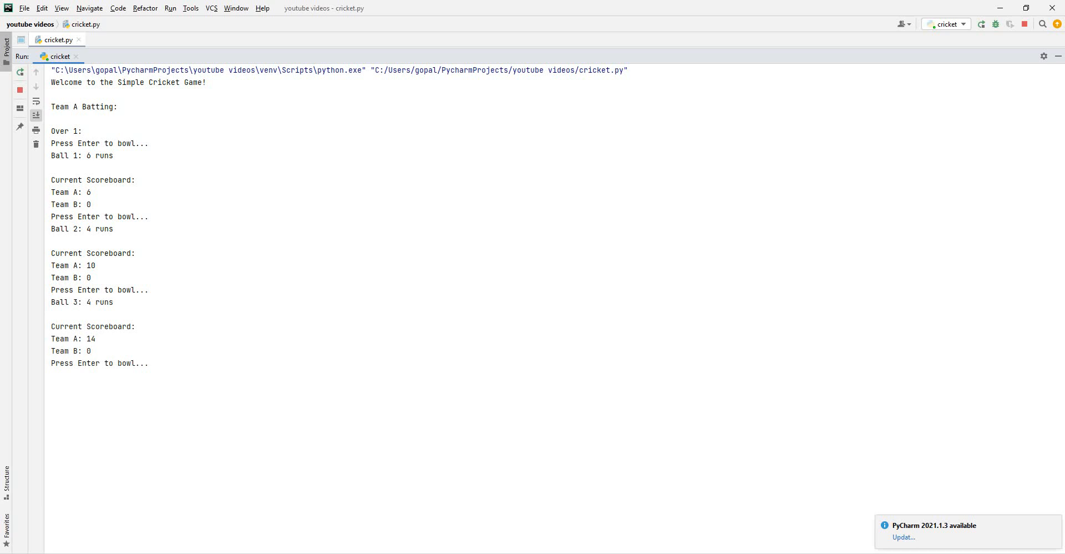
pyautogui.press('enter')
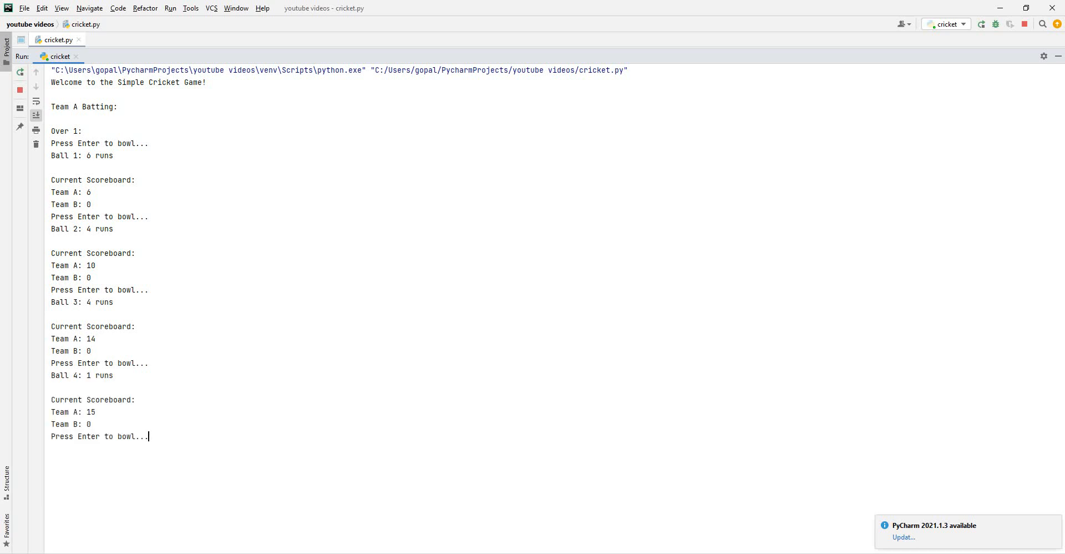
pyautogui.press('enter')
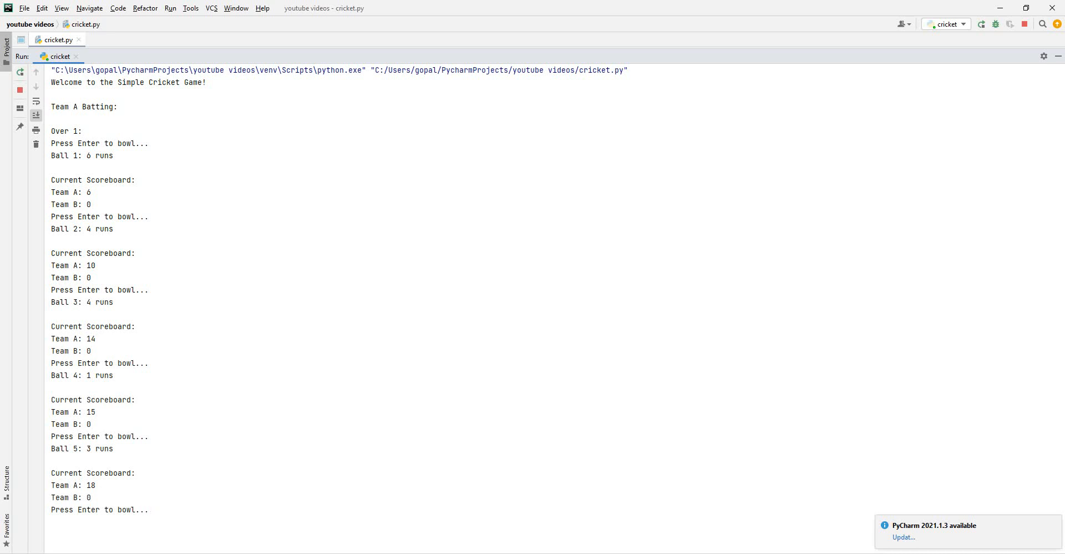
pyautogui.press('Enter')
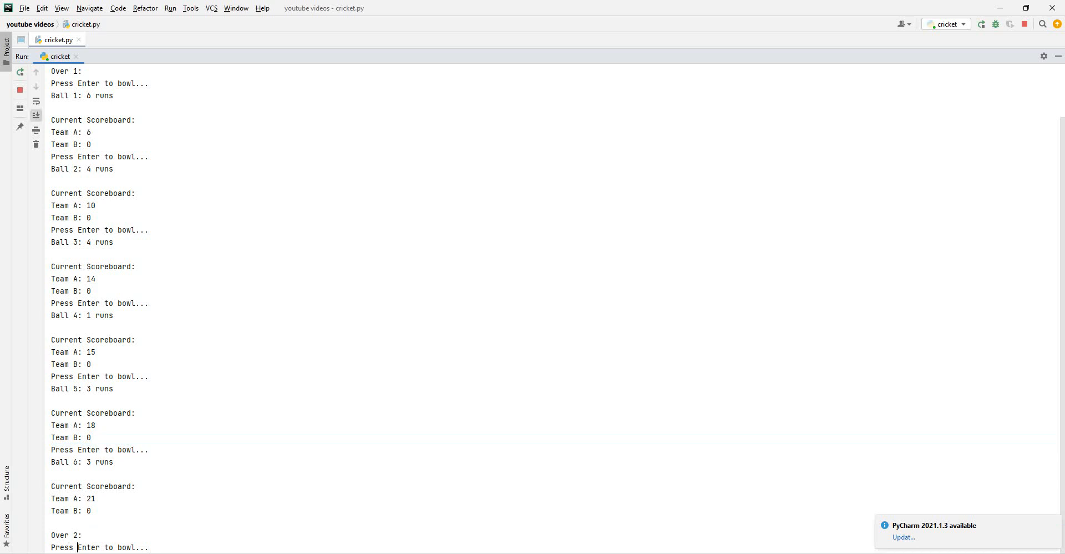
pyautogui.press('enter')
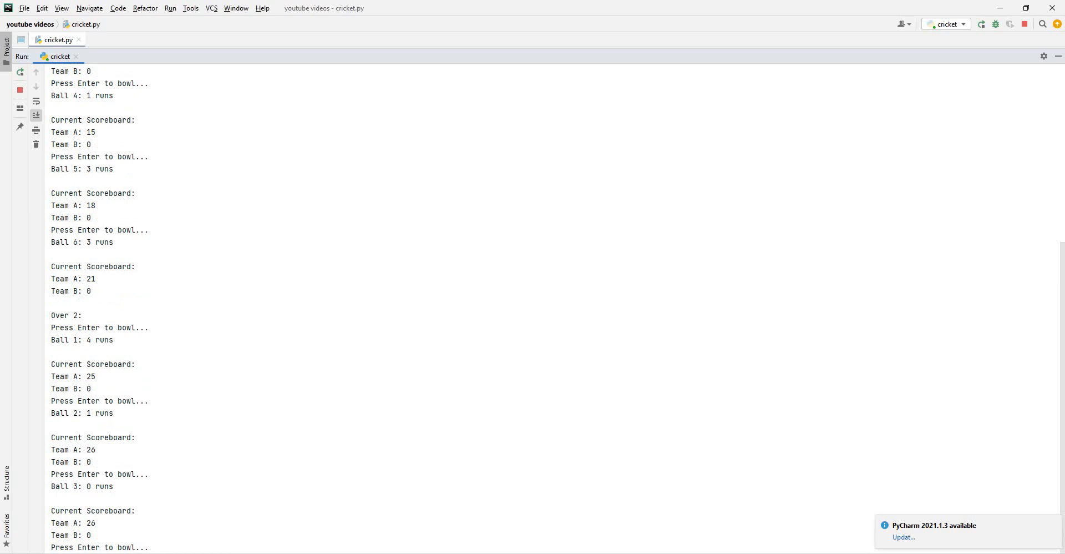
pyautogui.press('enter')
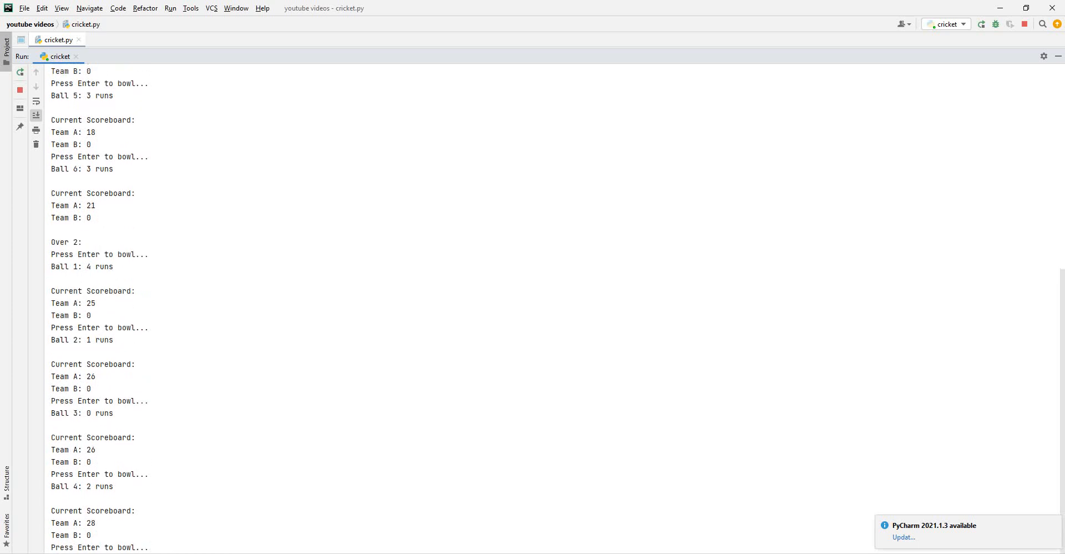
pyautogui.press('enter')
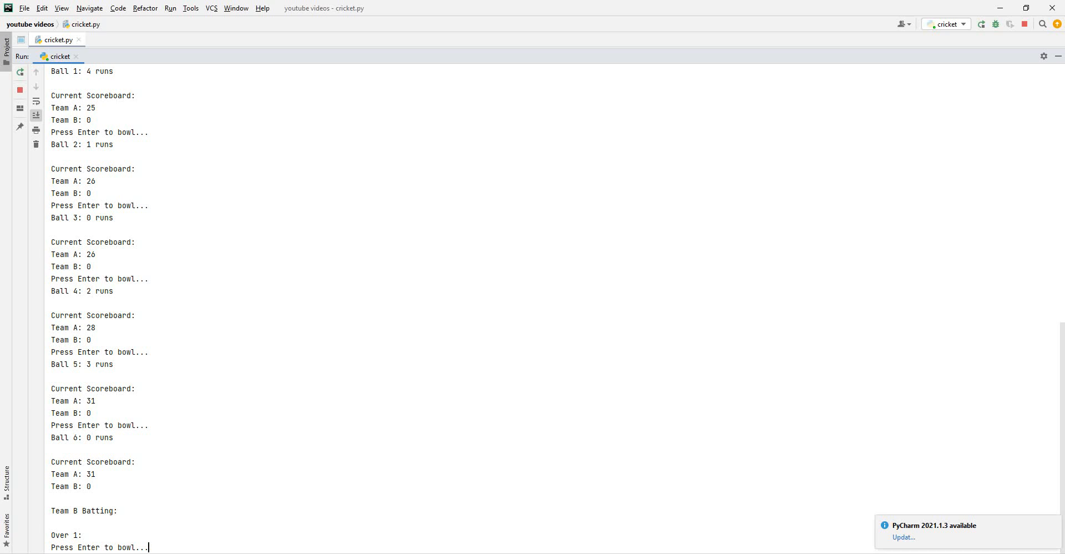
# - Bowl Team B's balls: 20 runs in Over 1, 29 two balls into Over 2
pyautogui.press('enter')
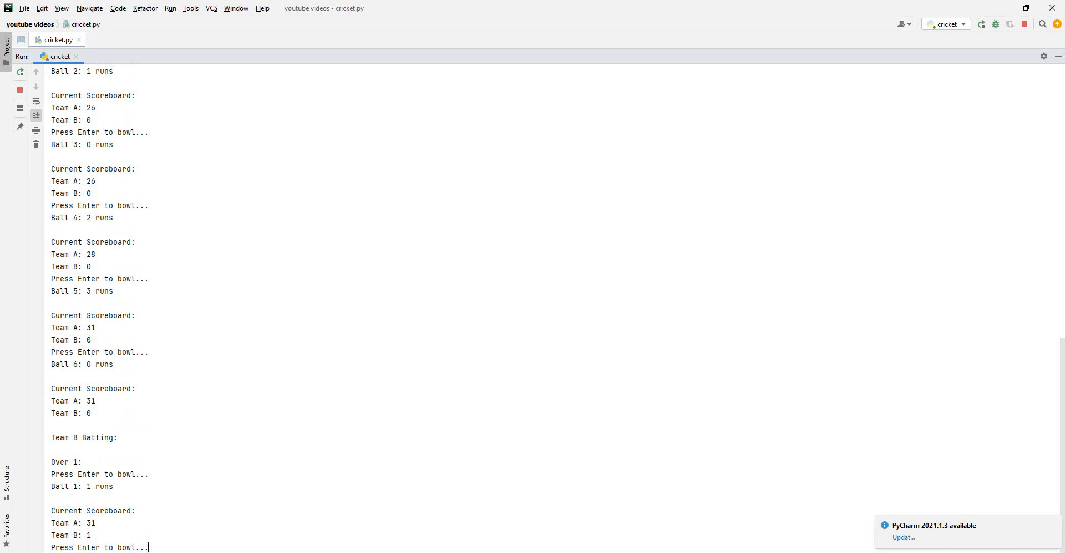
pyautogui.press('enter')
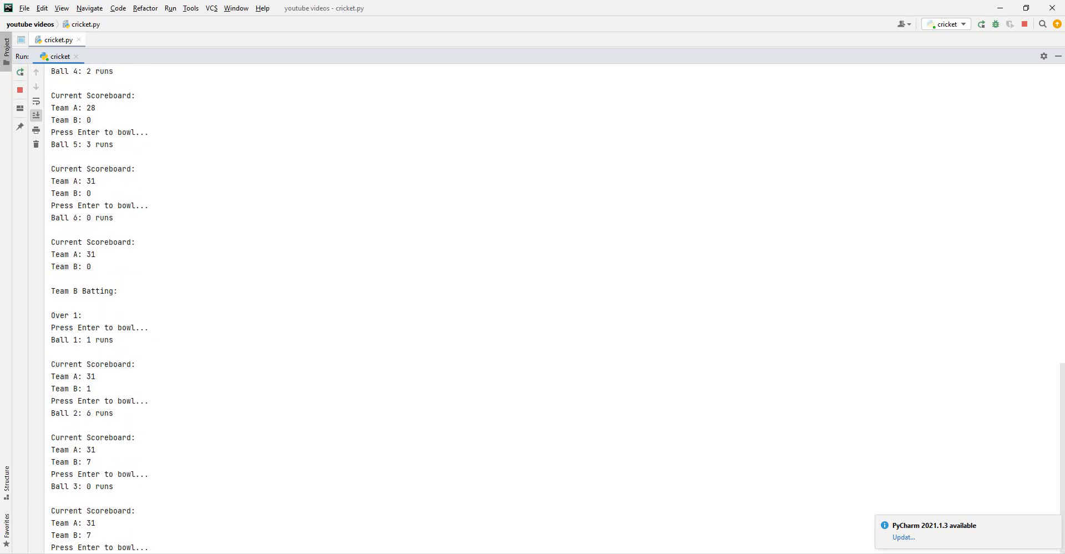
pyautogui.press('enter')
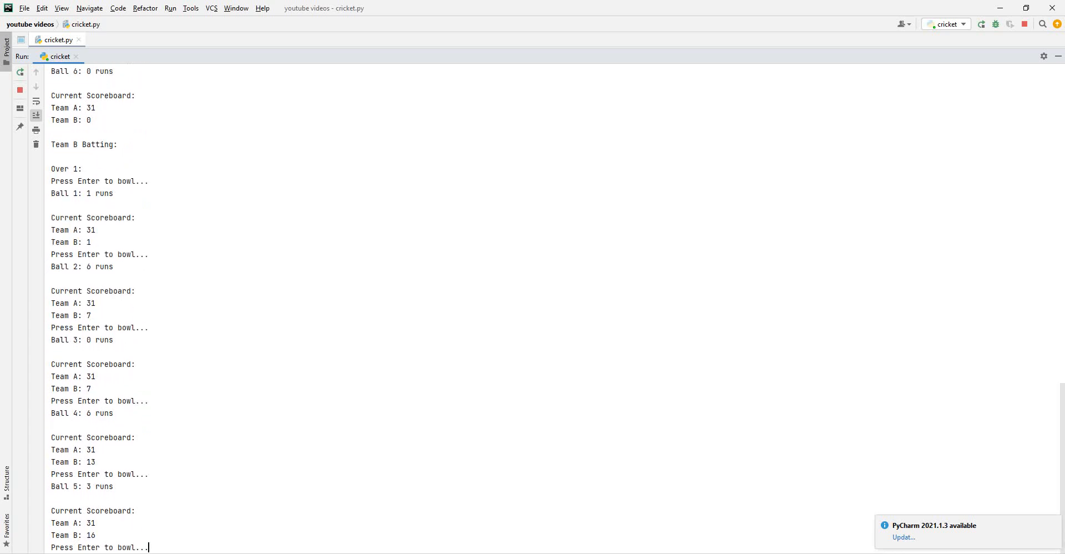
pyautogui.press('enter')
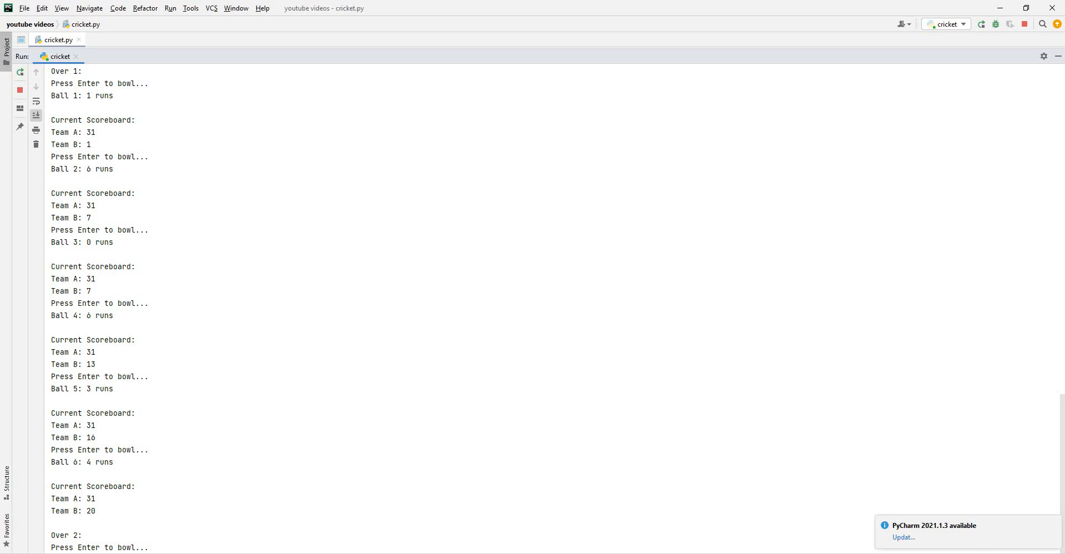
pyautogui.press('enter')
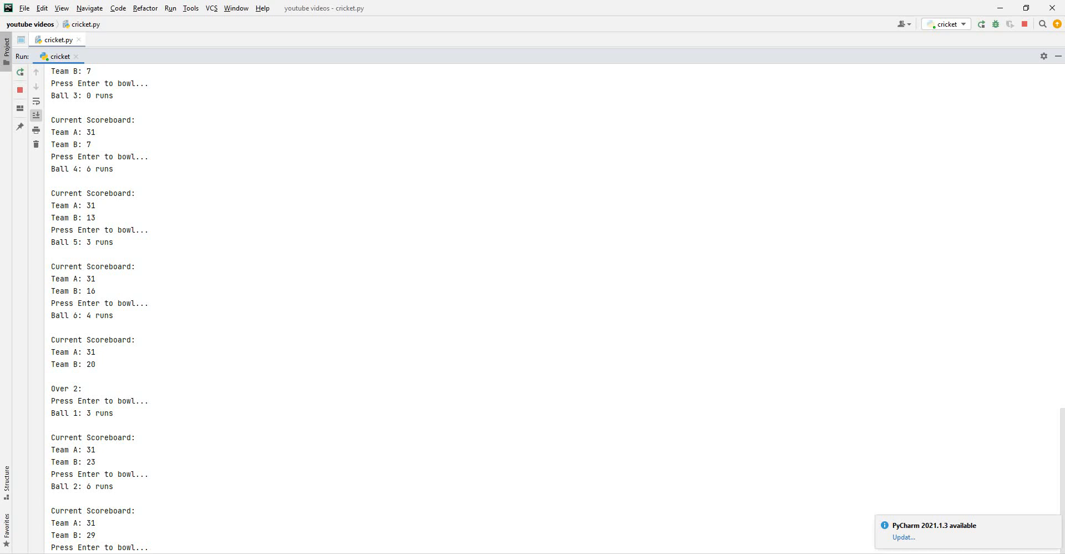
pyautogui.press('enter')
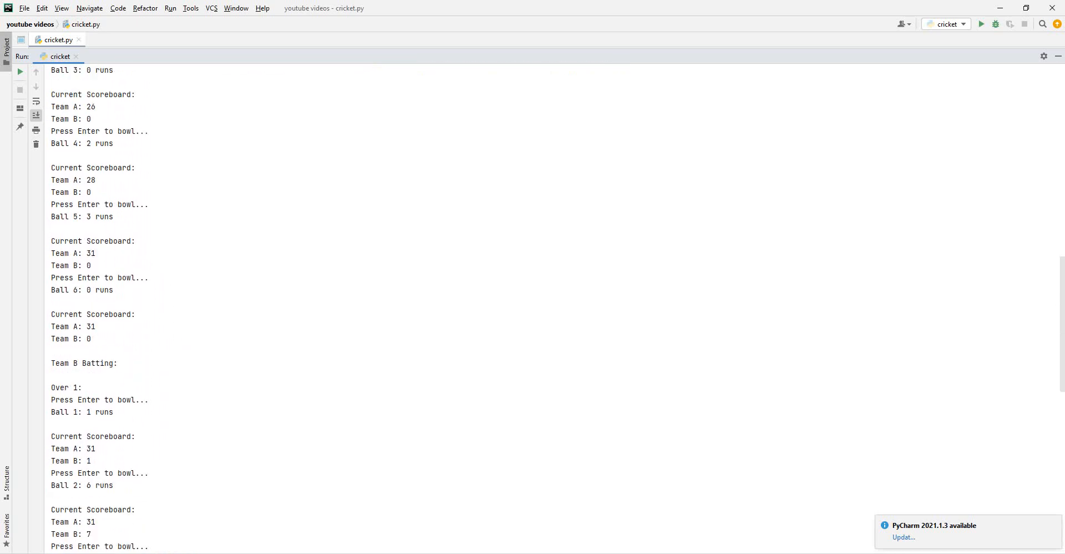
# - Return from the finished run output to the cricket.py source editor
pyautogui.press('enter')
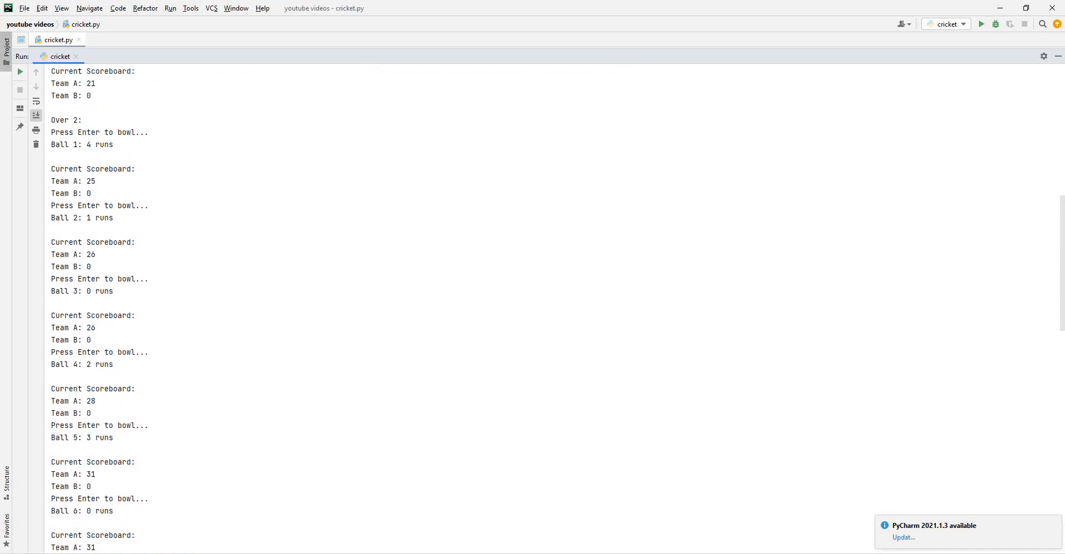
pyautogui.click(56, 39)
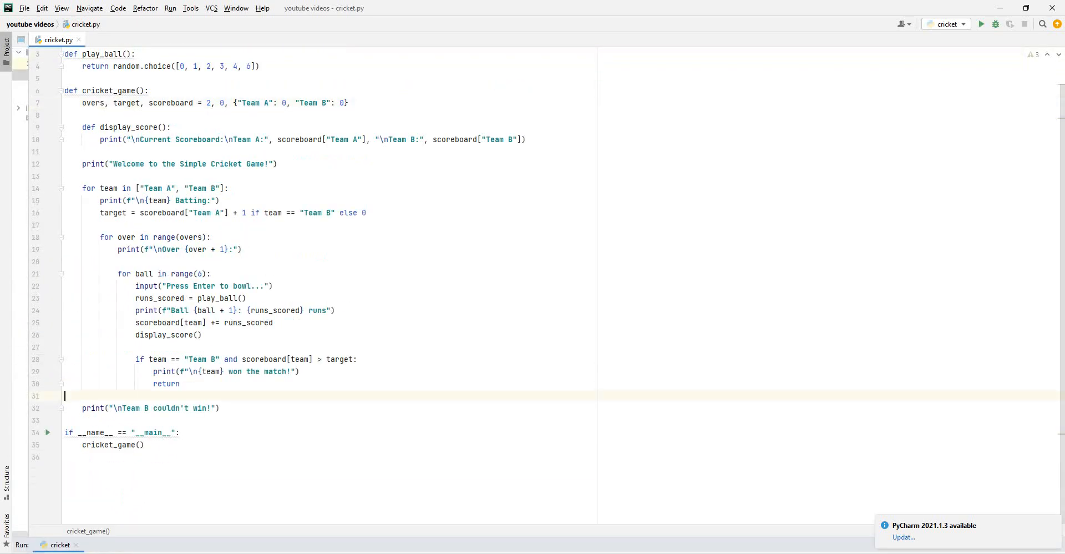